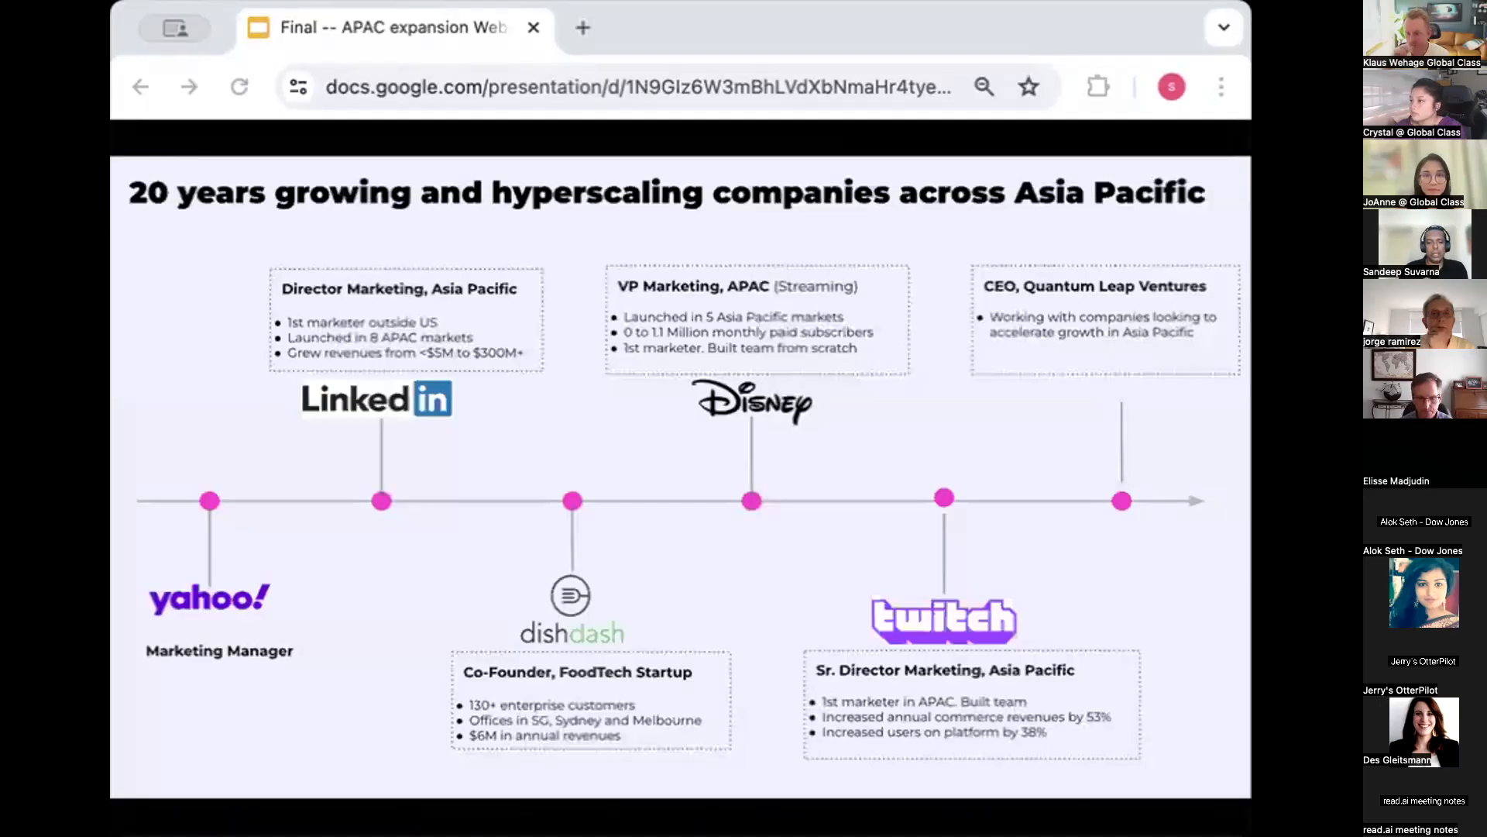
{"action": "mouse_move", "coordinate": [1169, 324]}
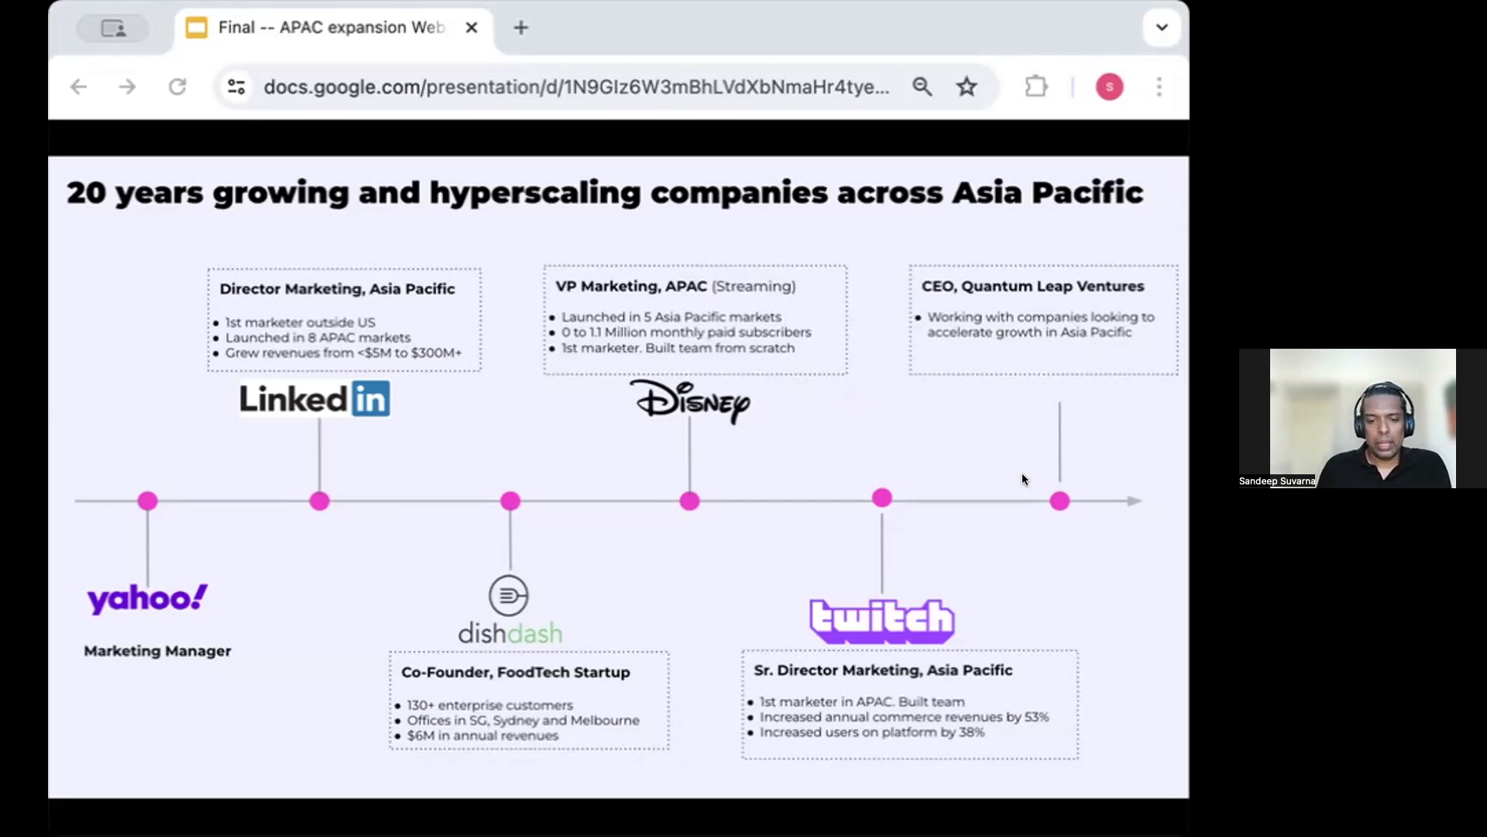
- Advance past the Pillar 1 divider to the Situation slide about LinkedIn in Asia
{"action": "key", "text": "right"}
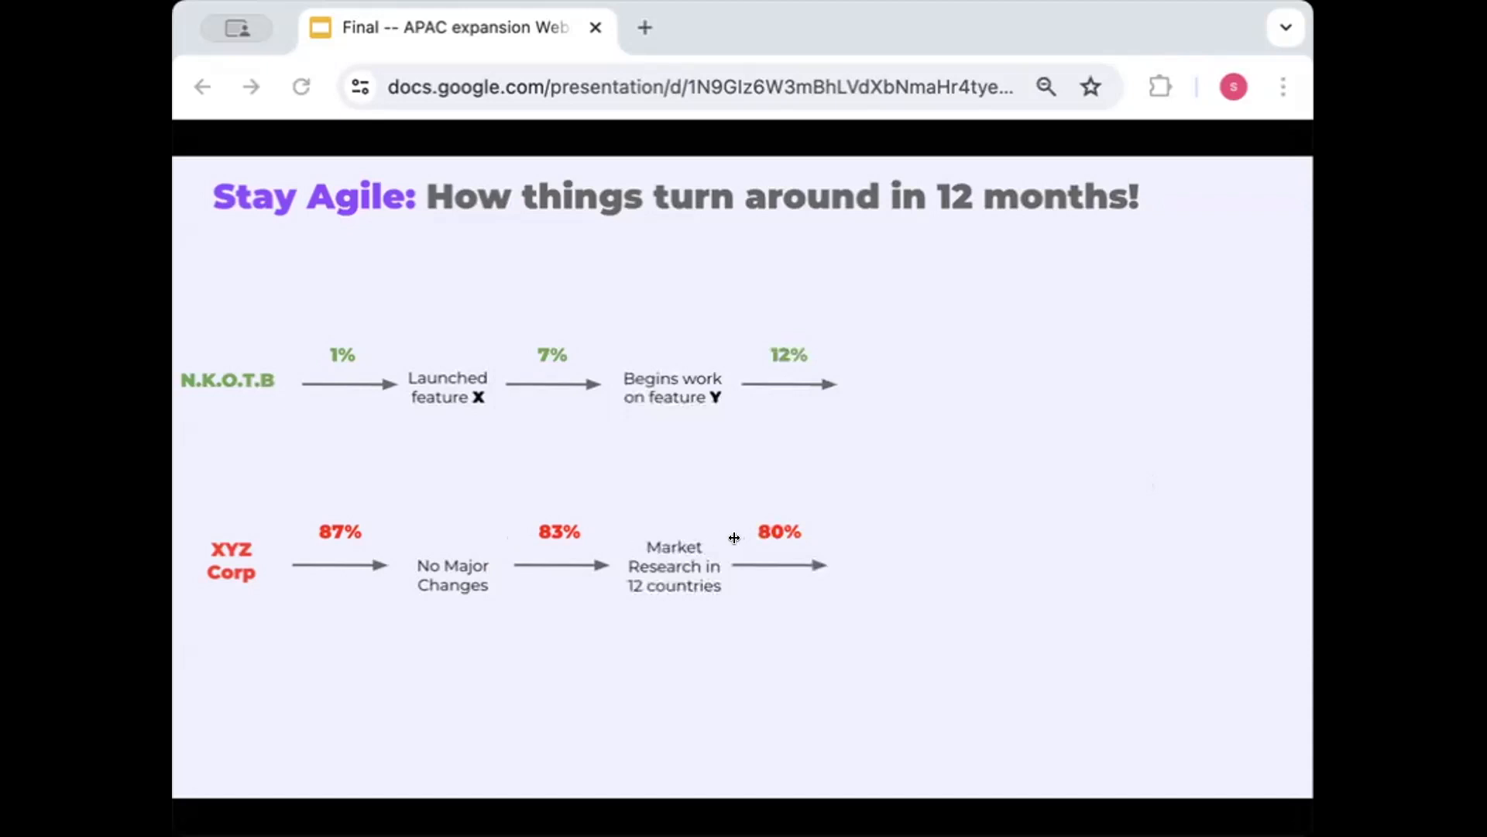
{"action": "mouse_move", "coordinate": [708, 536]}
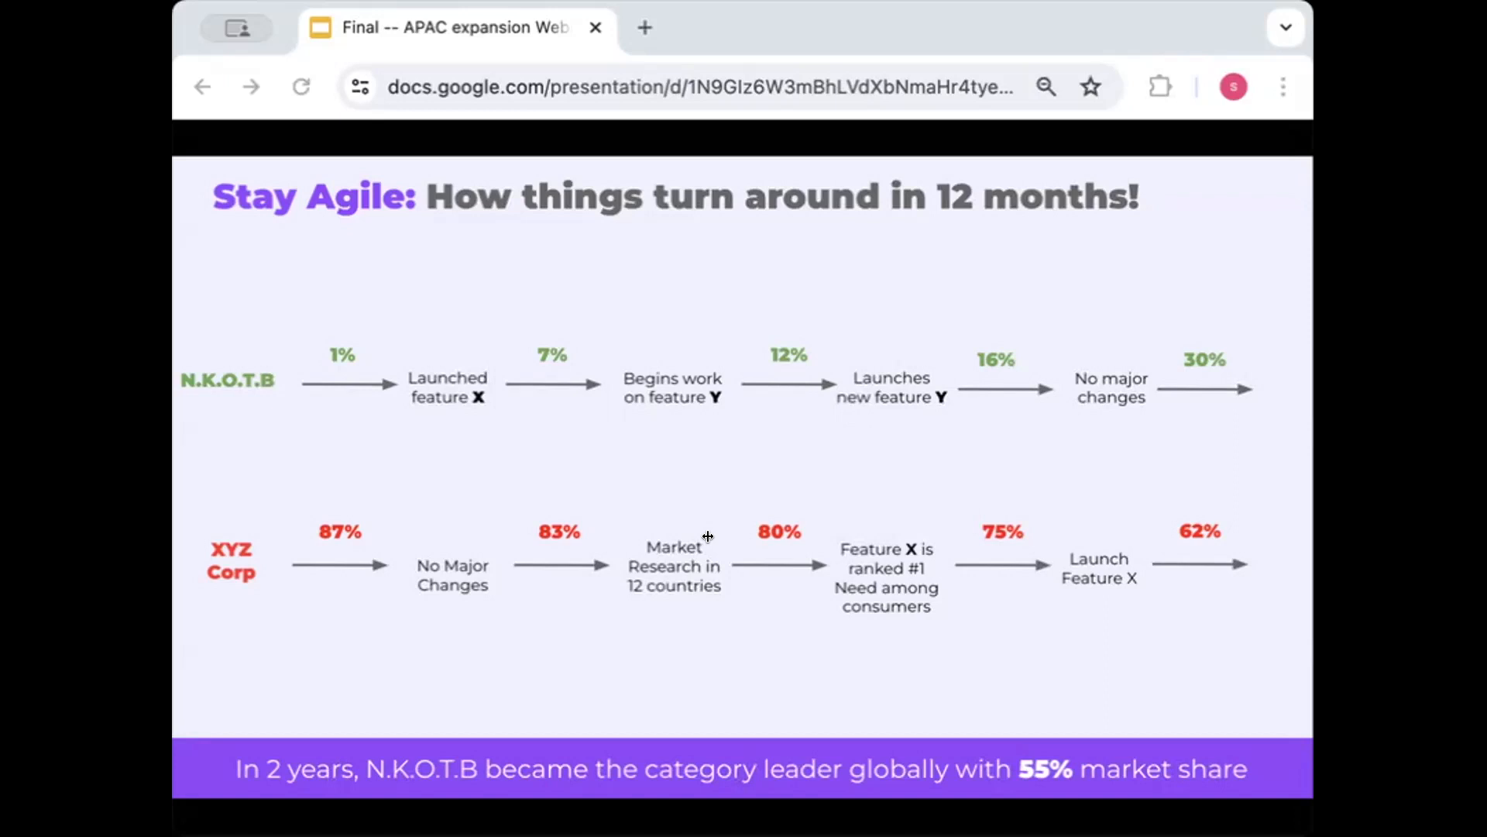
{"action": "mouse_move", "coordinate": [946, 632]}
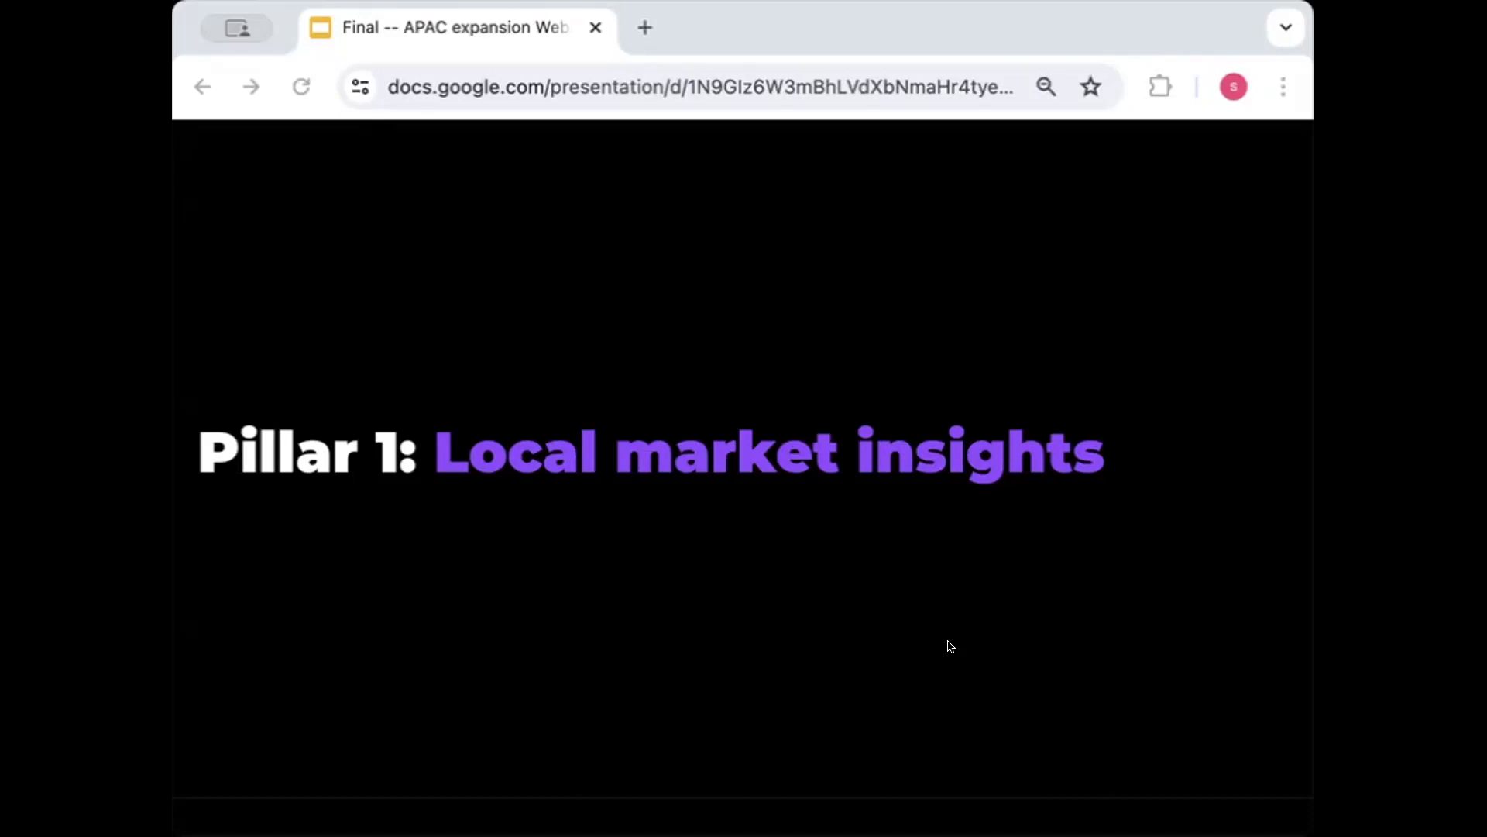
{"action": "key", "text": "Right"}
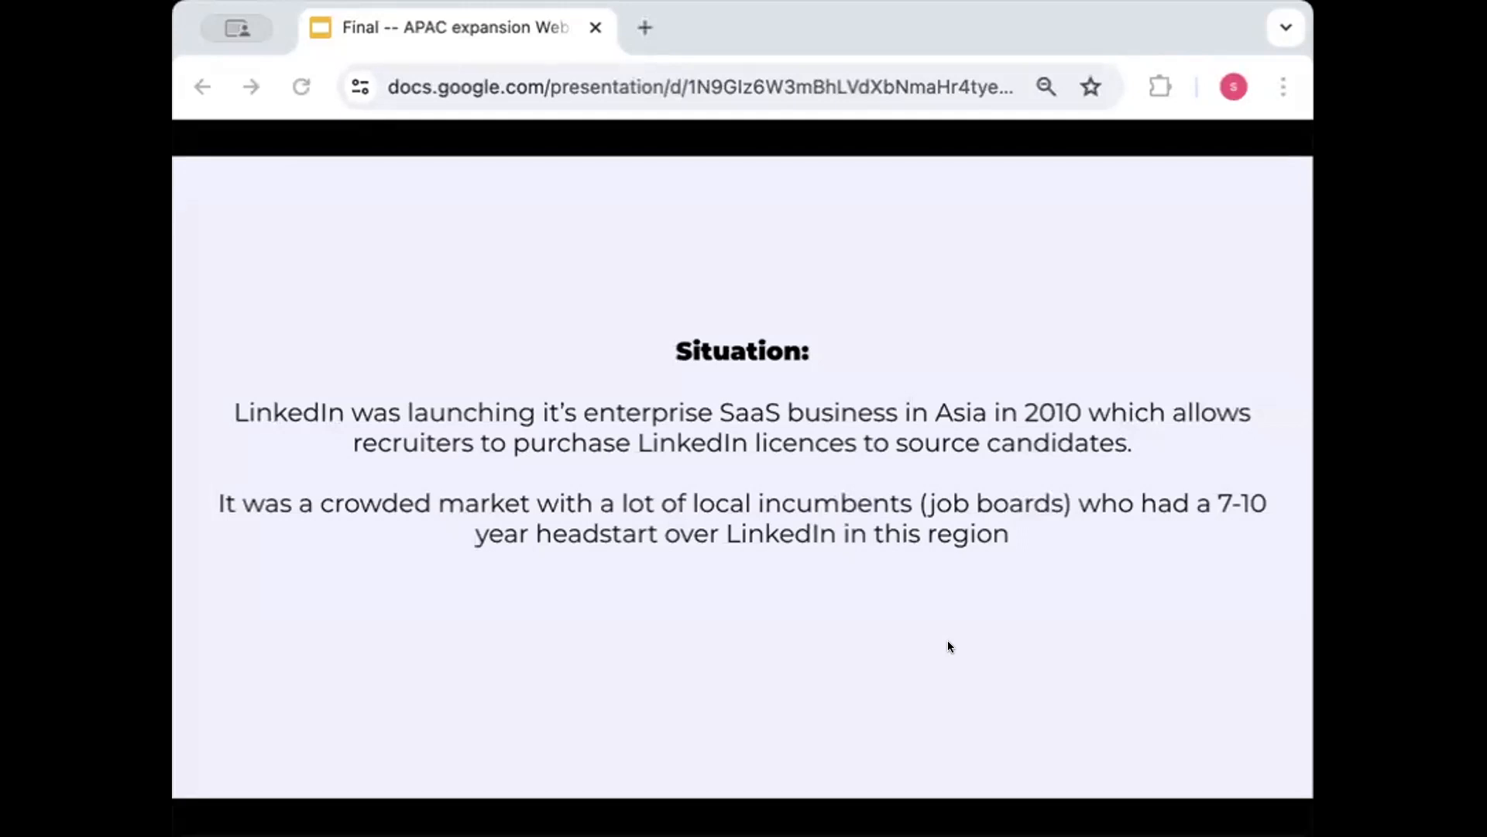
{"action": "mouse_move", "coordinate": [691, 607]}
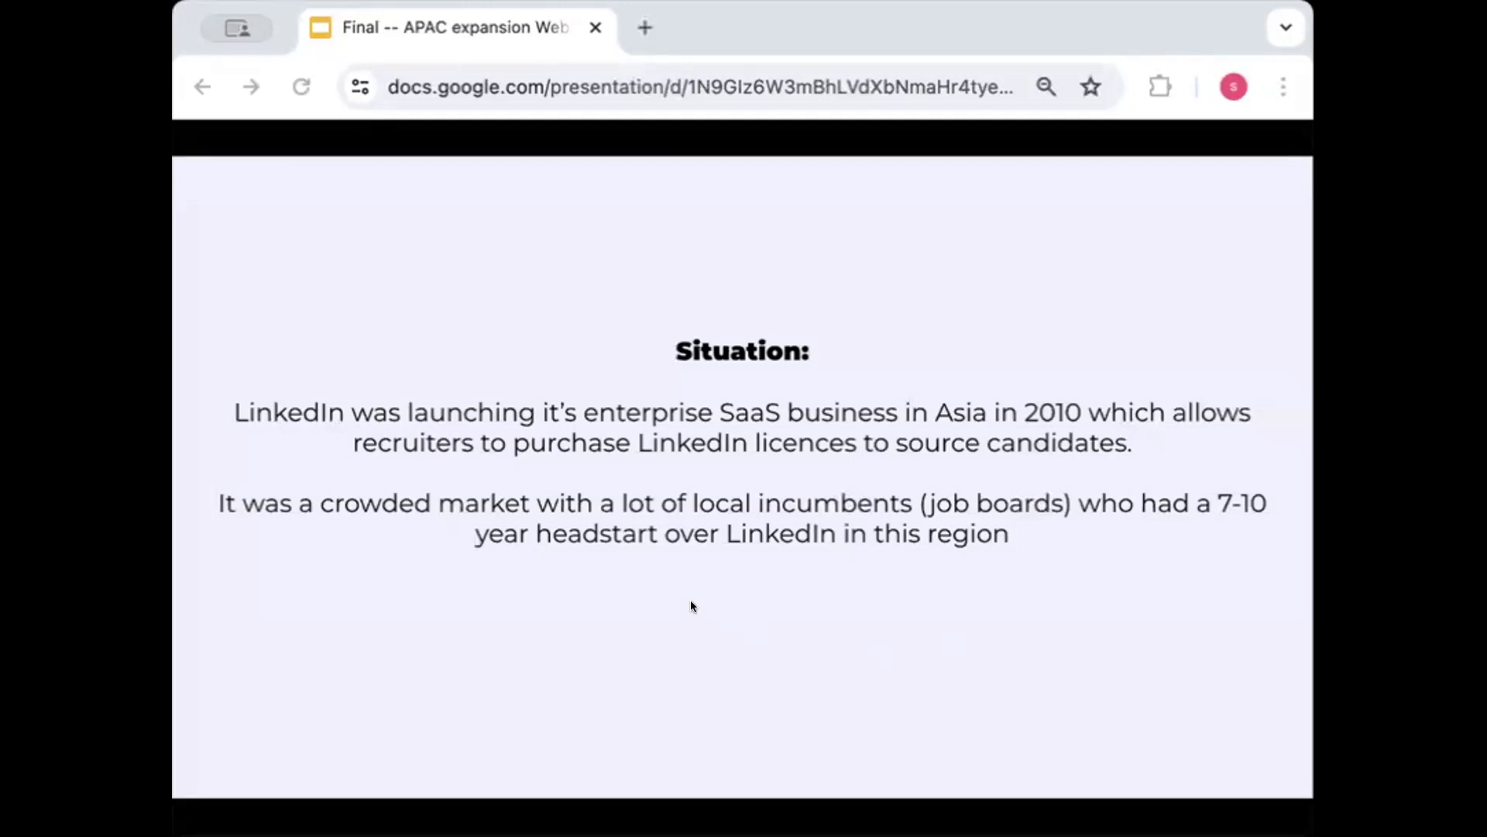
{"action": "mouse_move", "coordinate": [778, 541]}
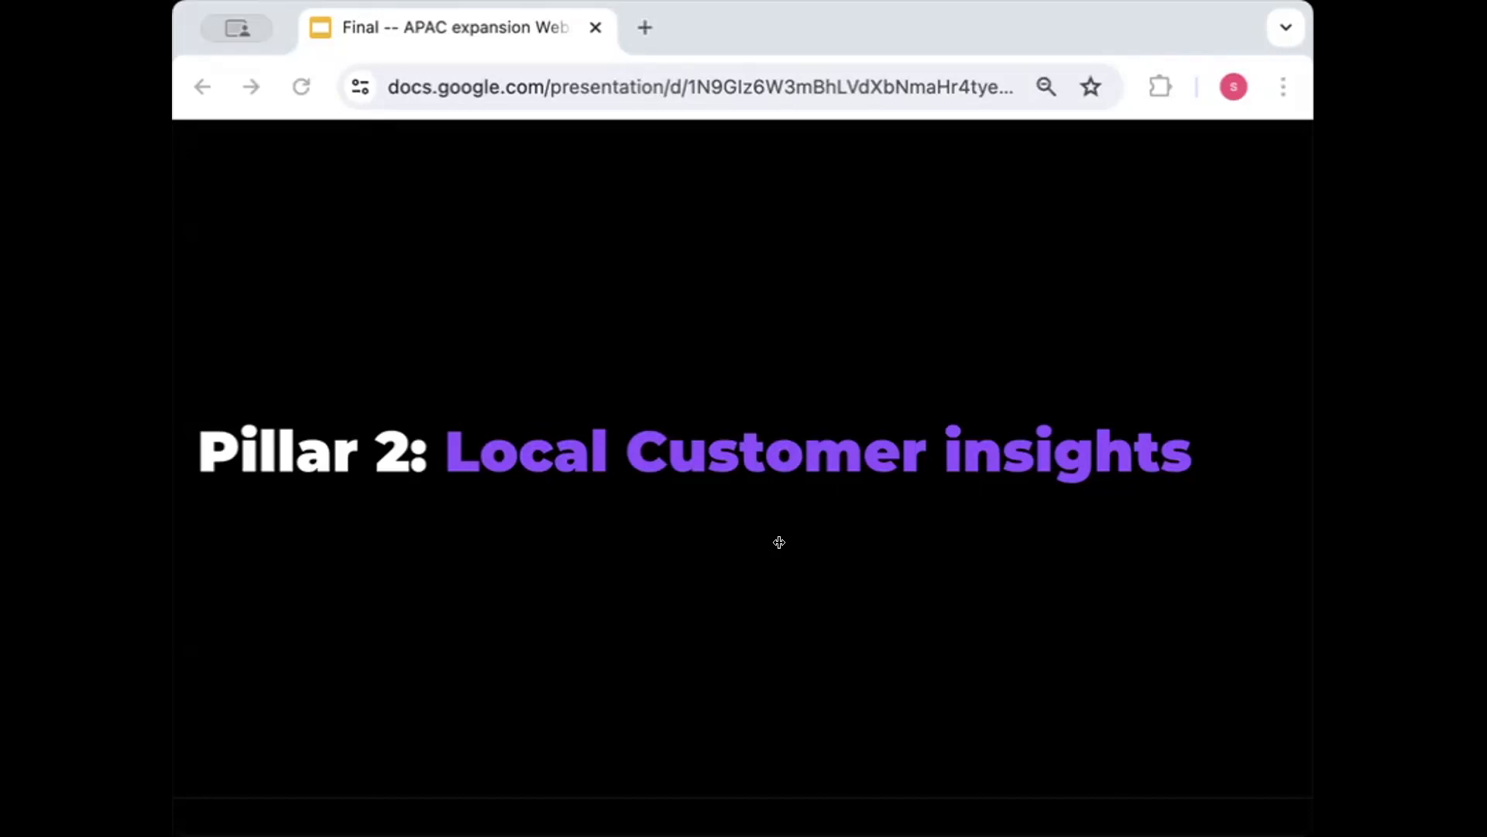
- Advance one slide to the Twitch Situation slide on streamer earnings across Asia
{"action": "key", "text": "Right"}
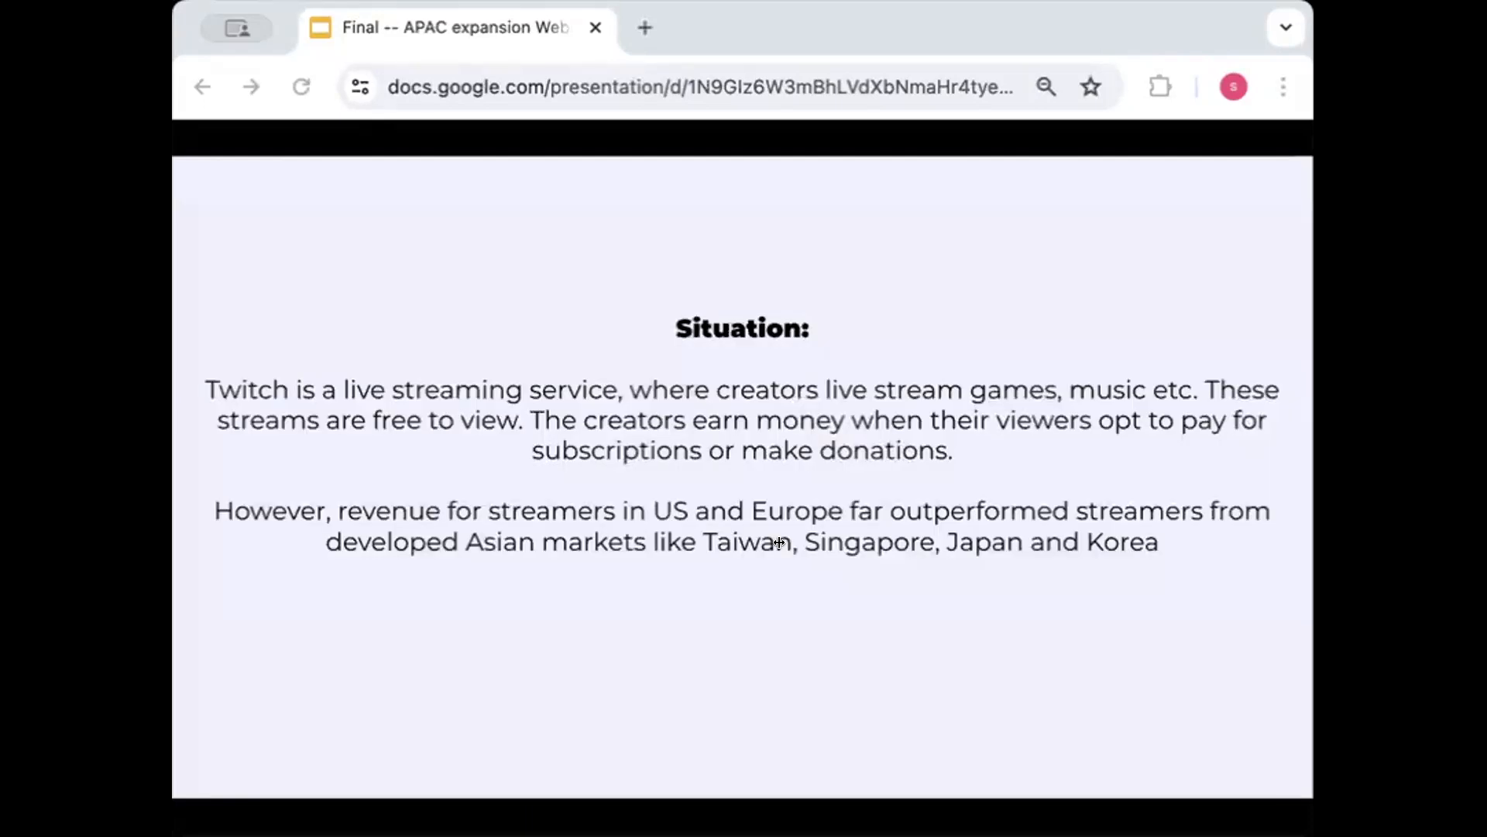
{"action": "mouse_move", "coordinate": [804, 542]}
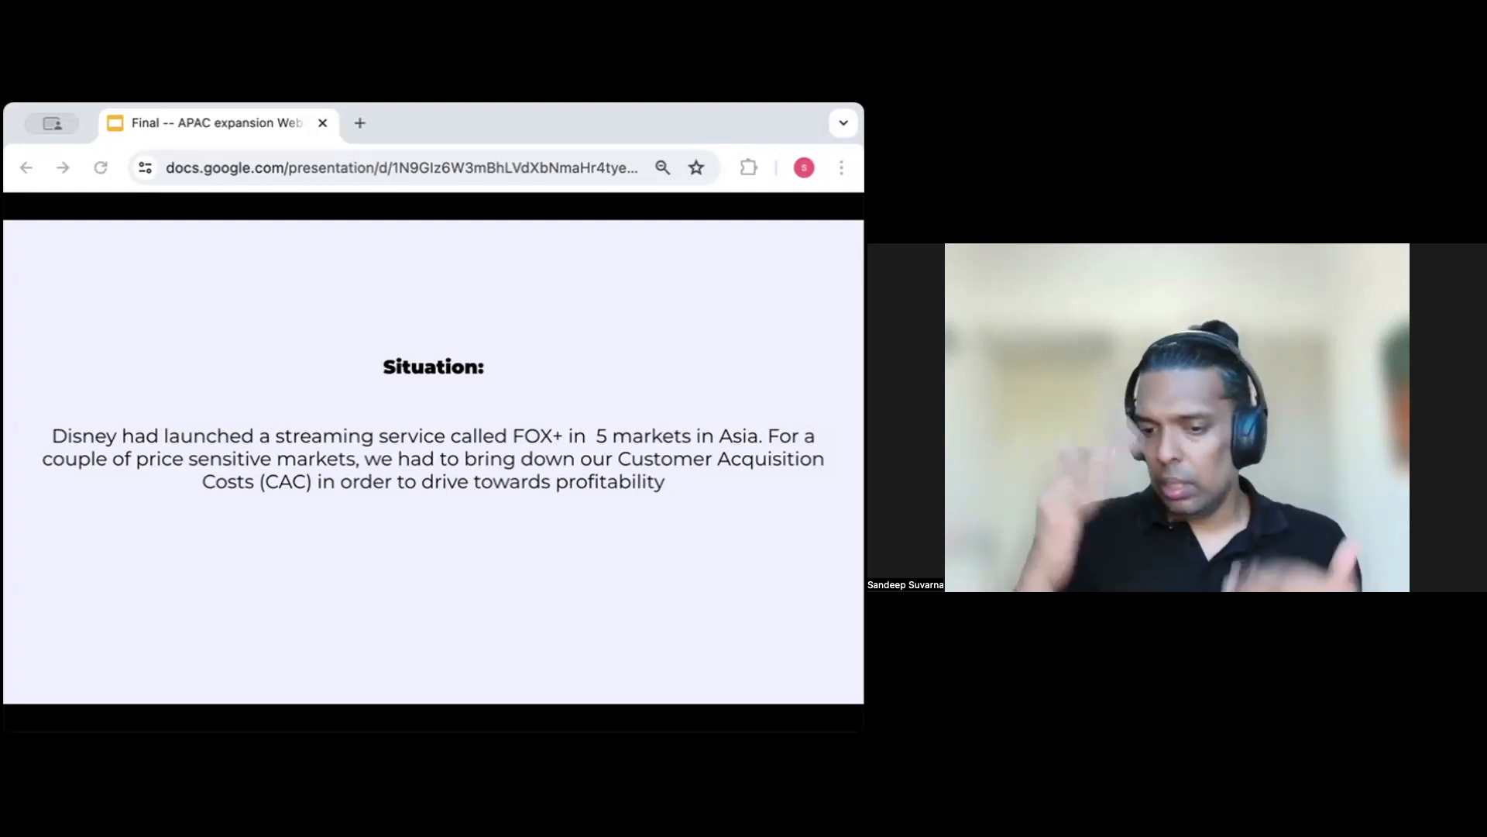
- Advance past the CAC results to the 'Bringing the framework together!' house diagram
{"action": "key", "text": "right"}
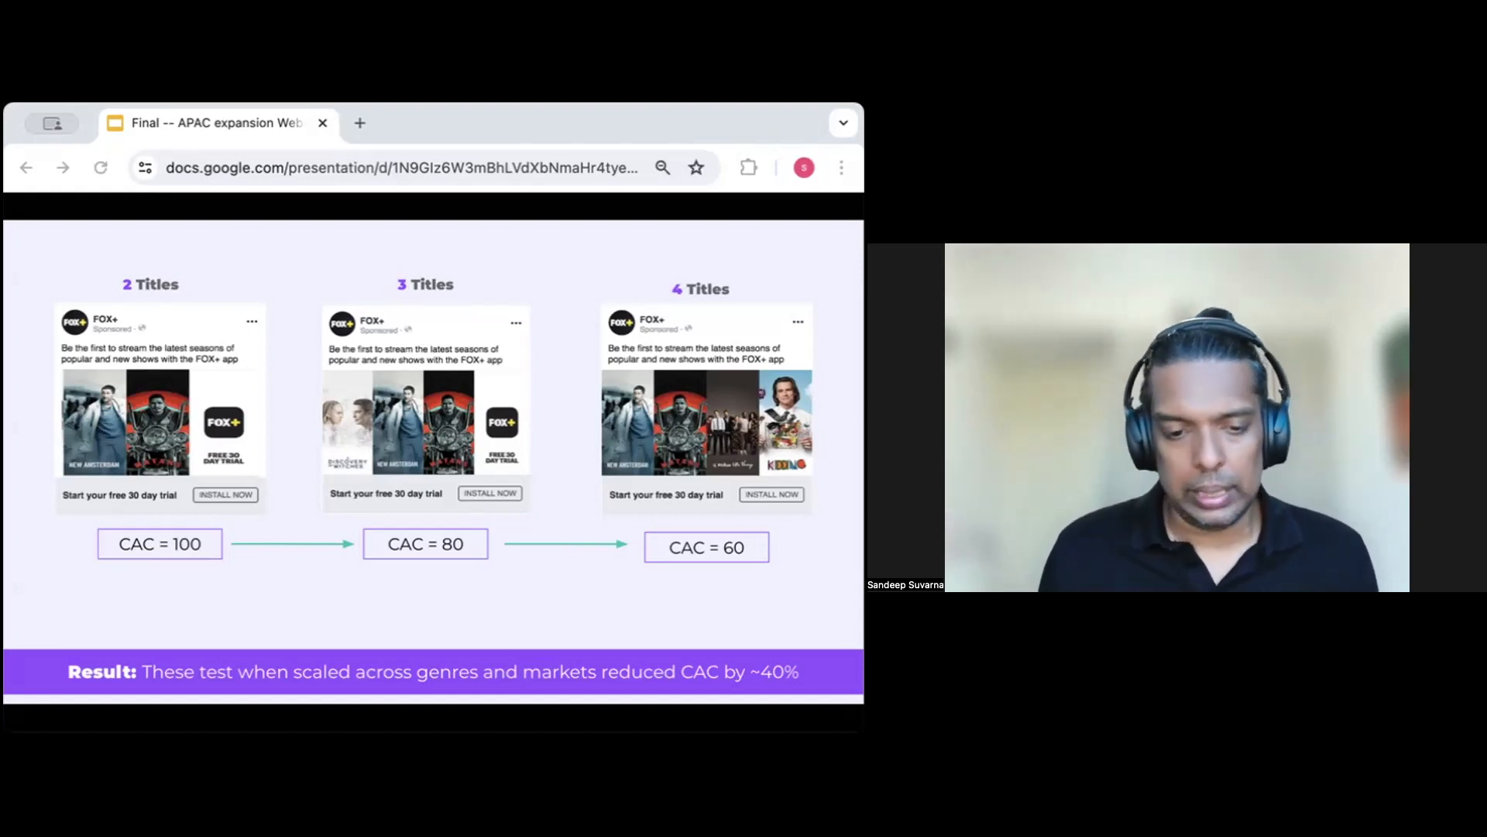
{"action": "key", "text": "Right"}
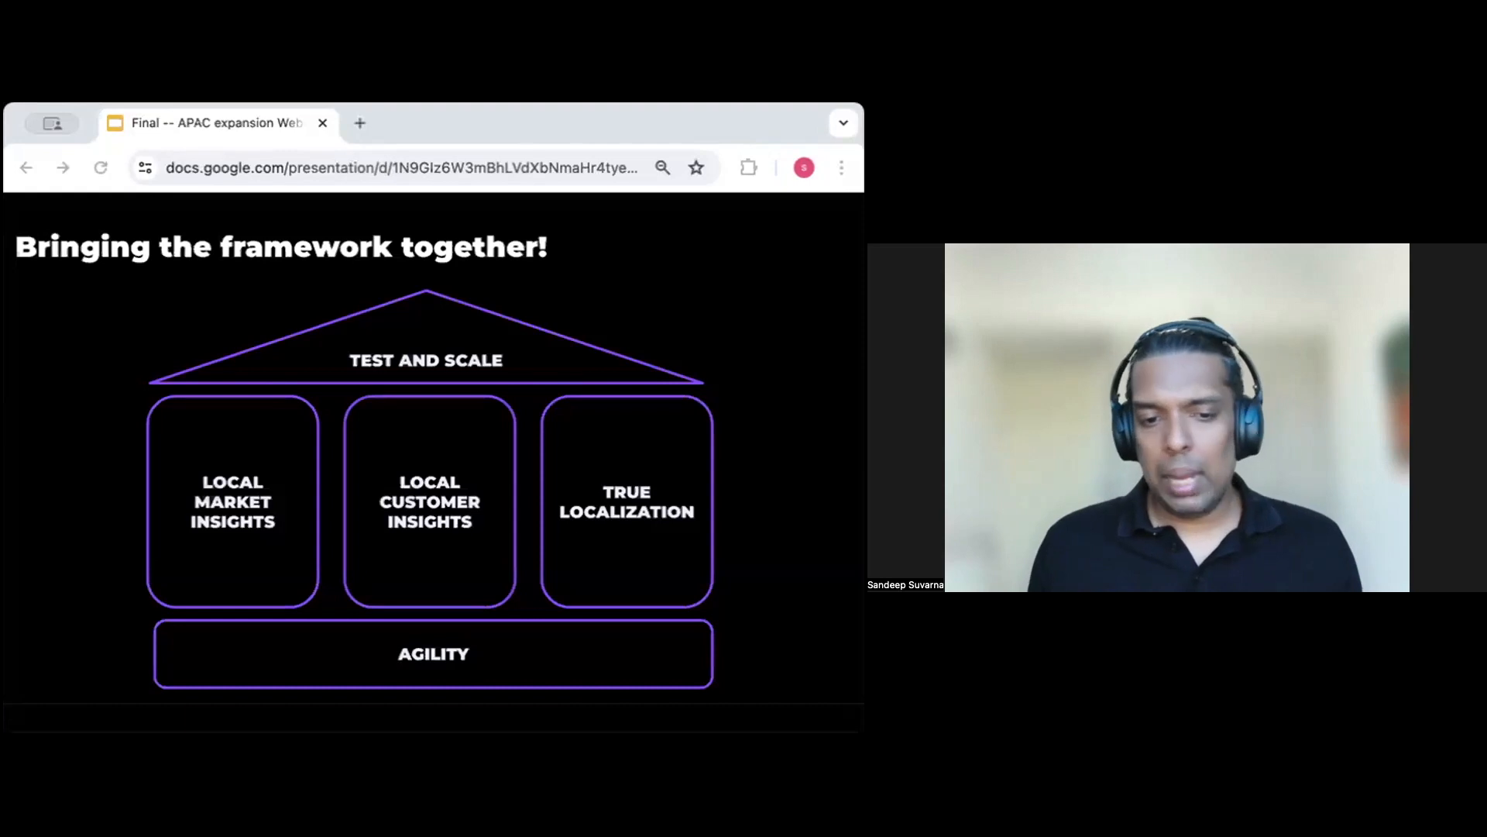